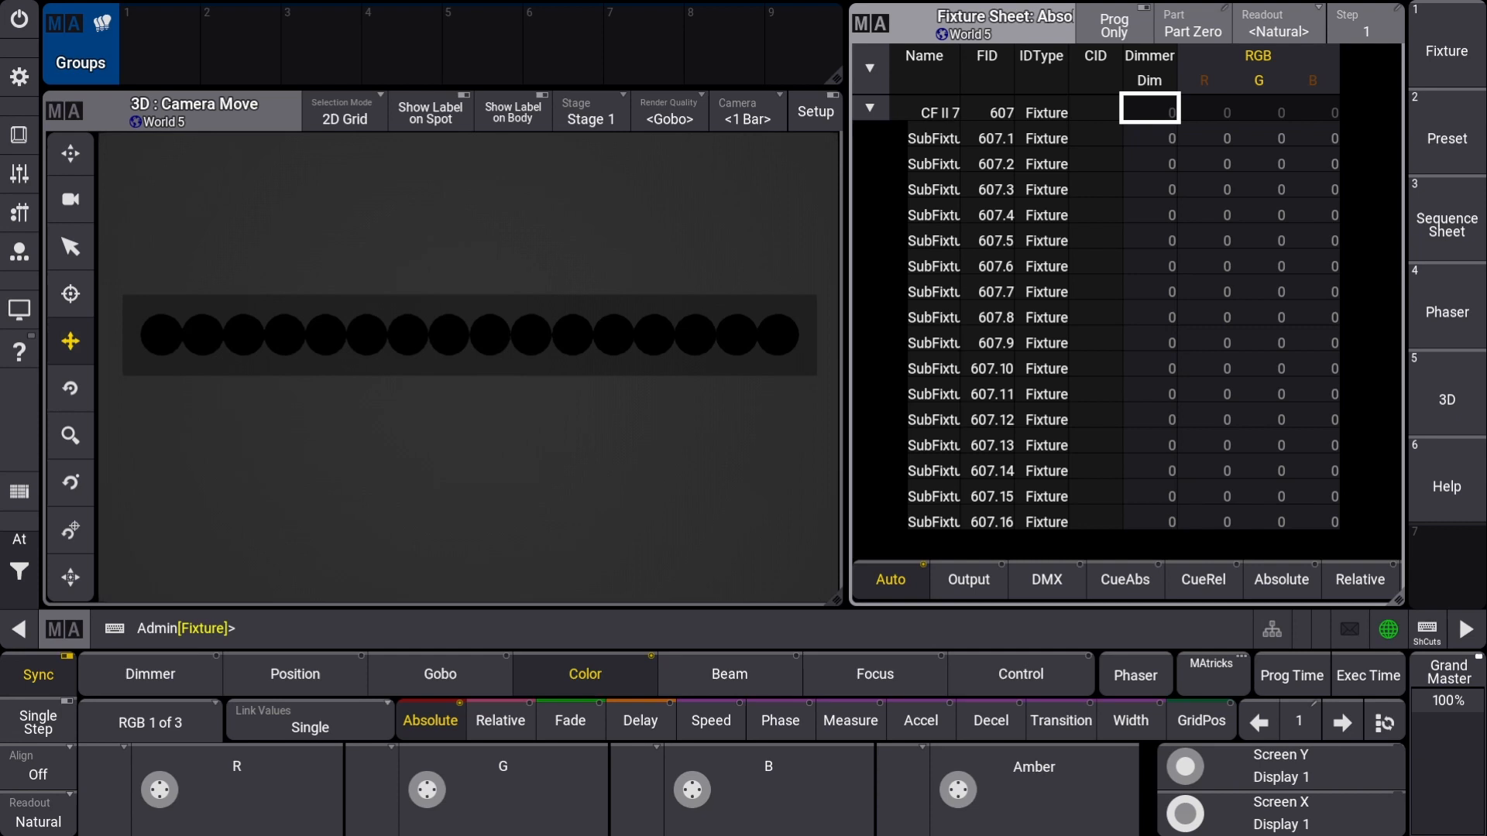
Apply the green colour value, then enter '607.1' to address bar 607's first sub-fixture
text(607)
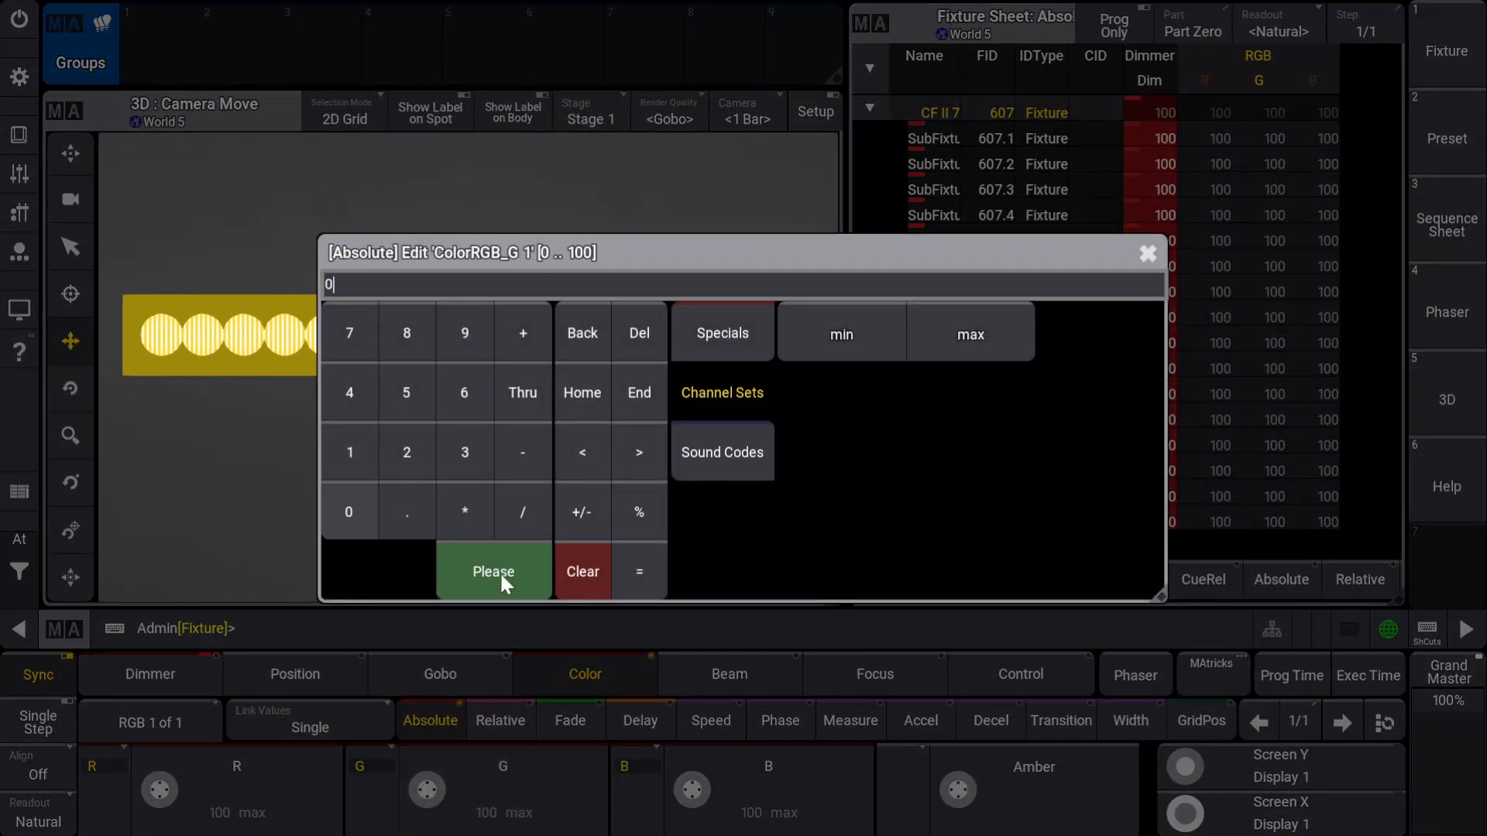
click(492, 572)
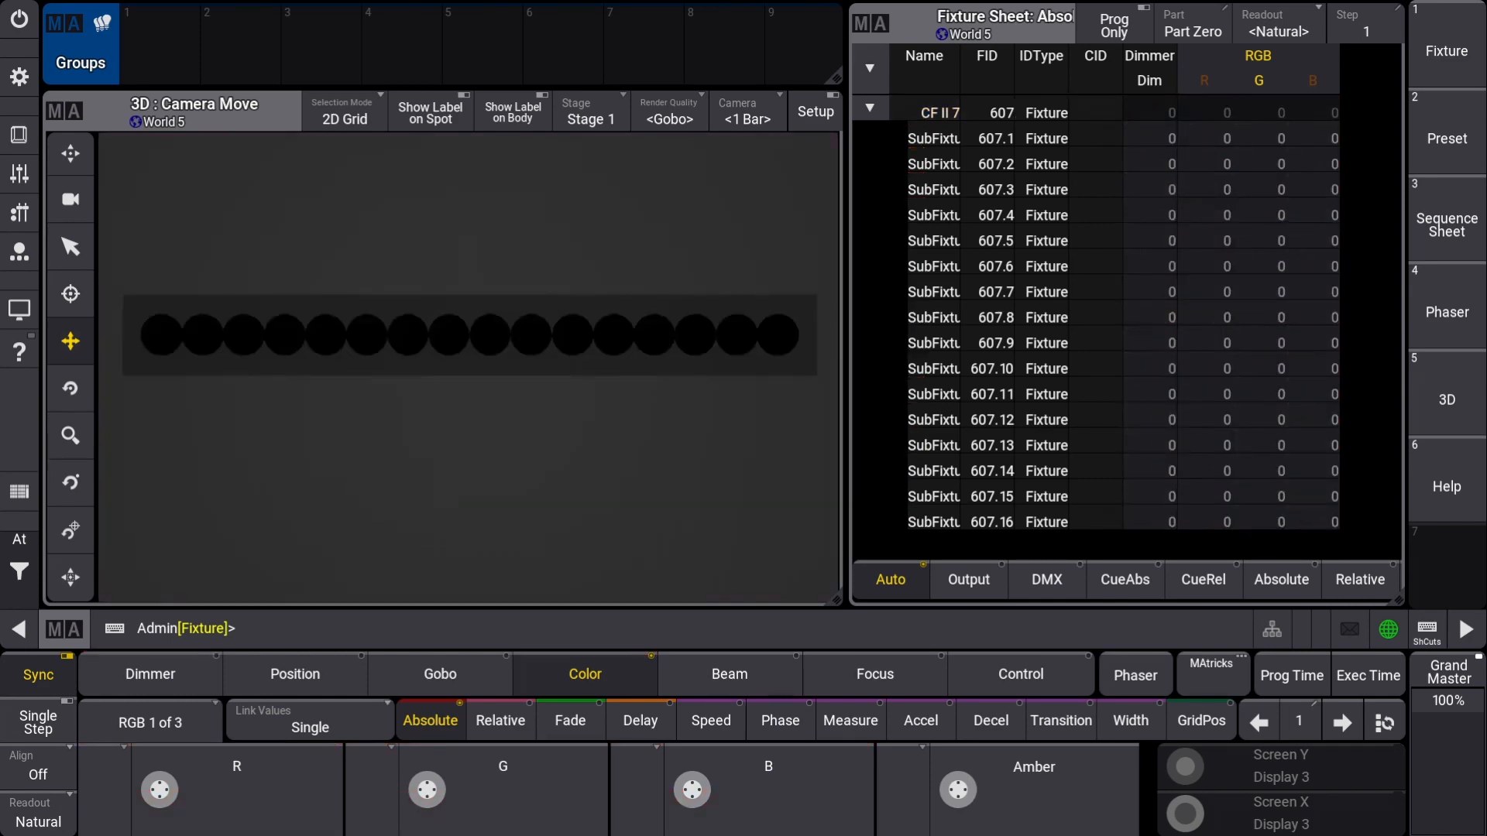
text(607)
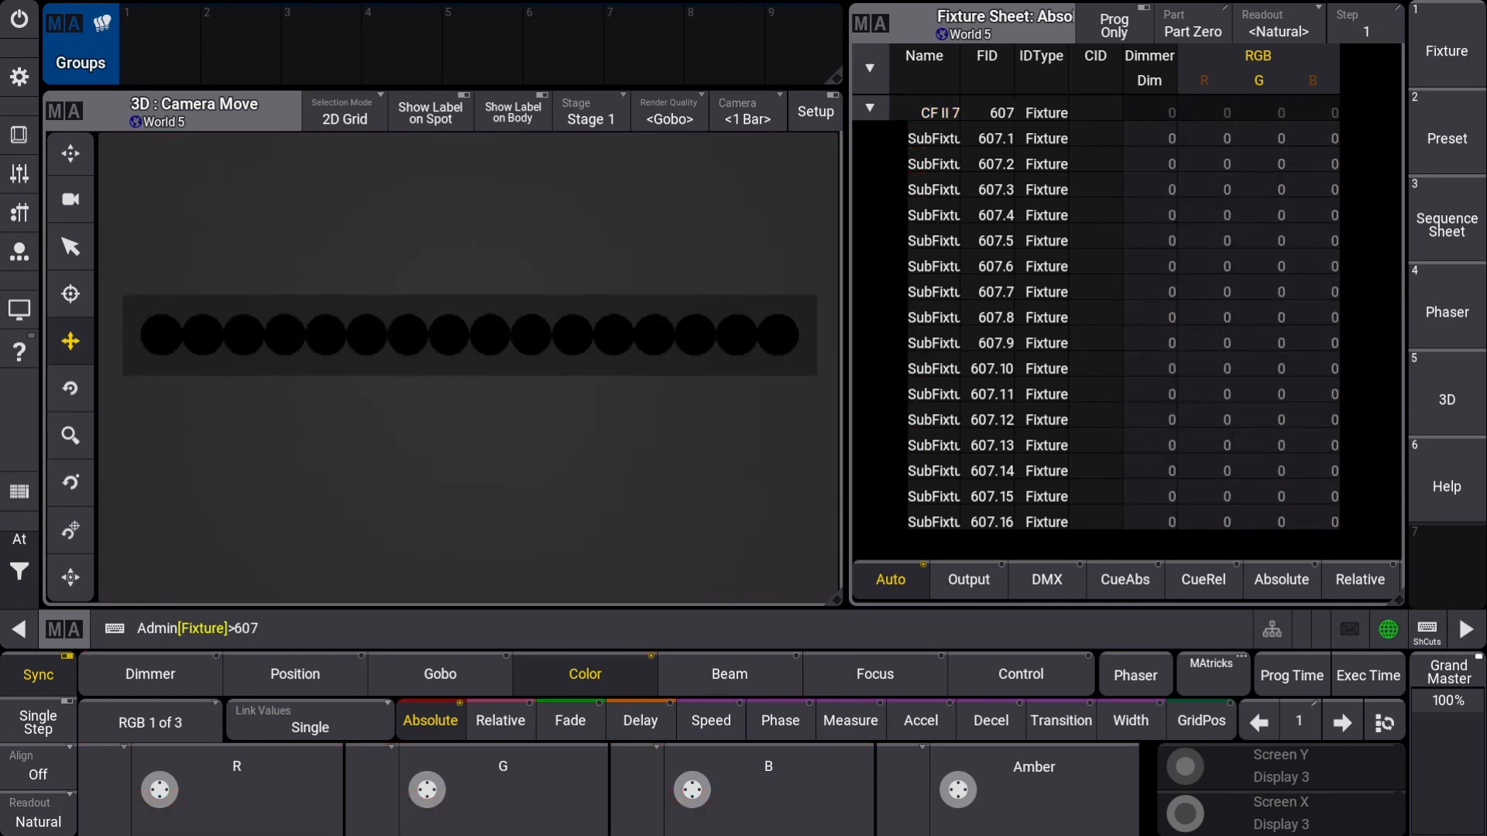
text(.)
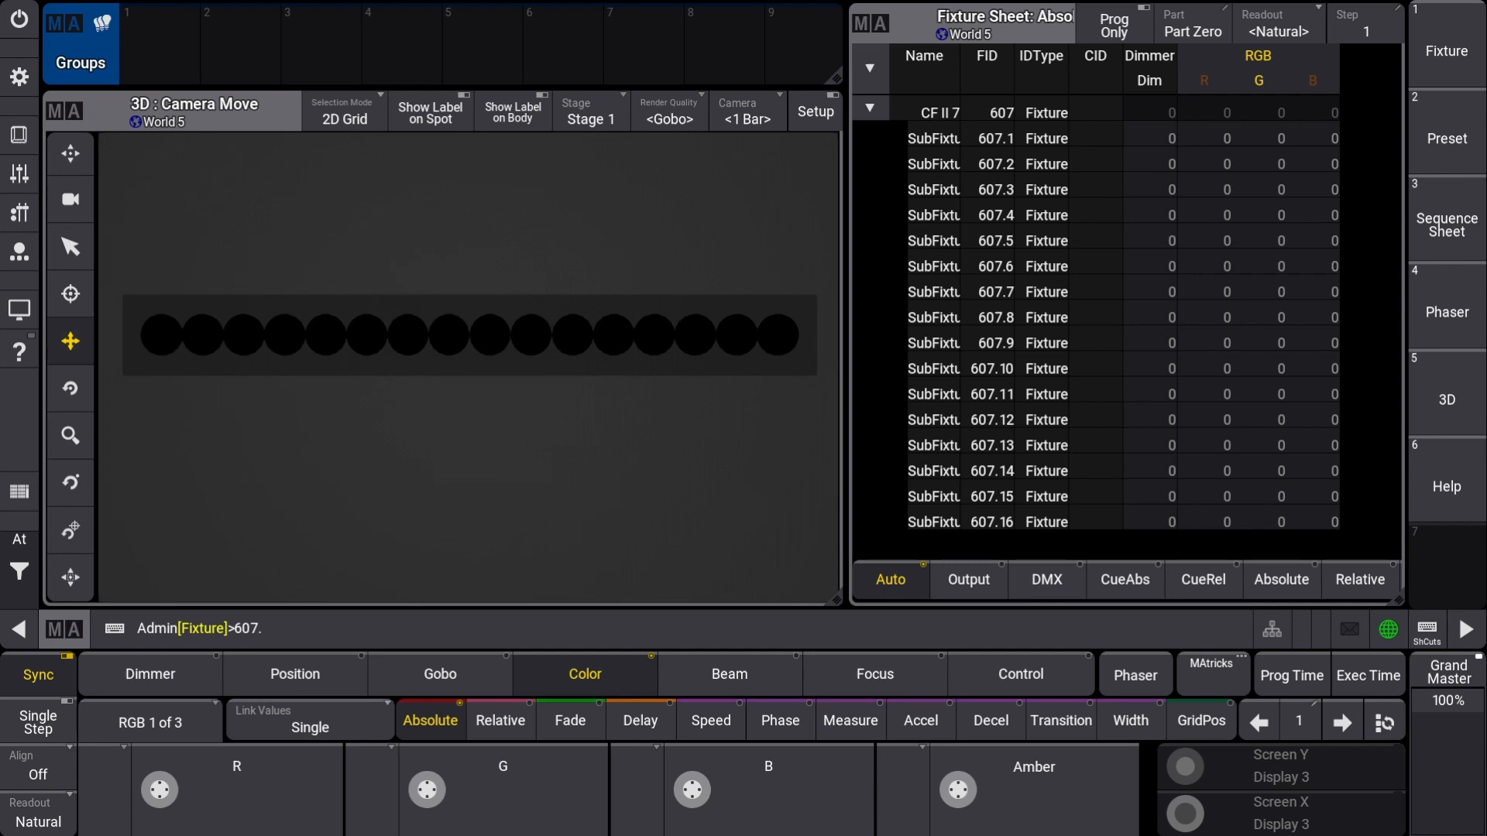
text(1)
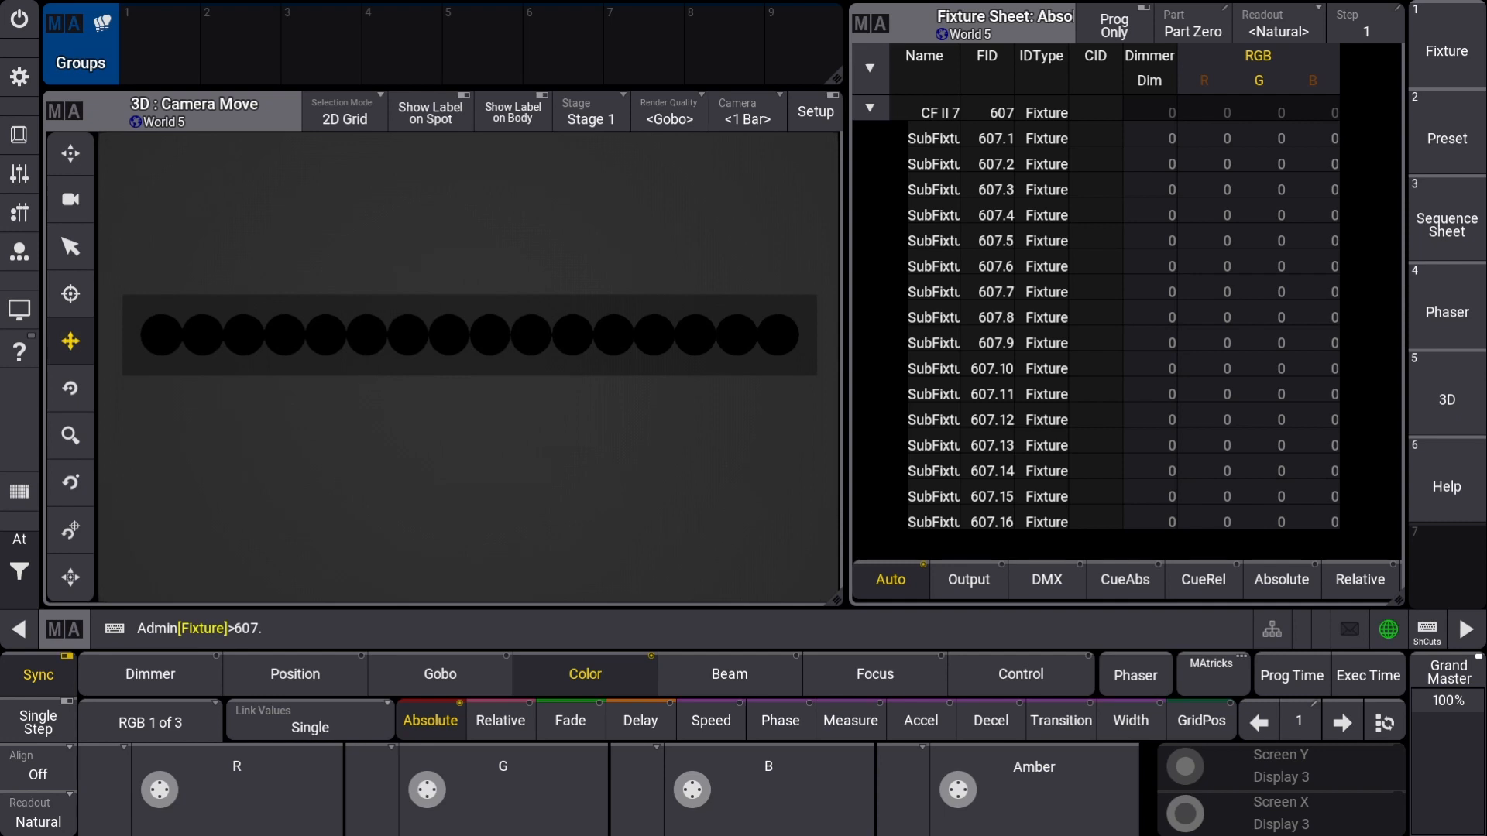
Add '.1 Thru 8' to the command line for the sub-fixture range
text(.1)
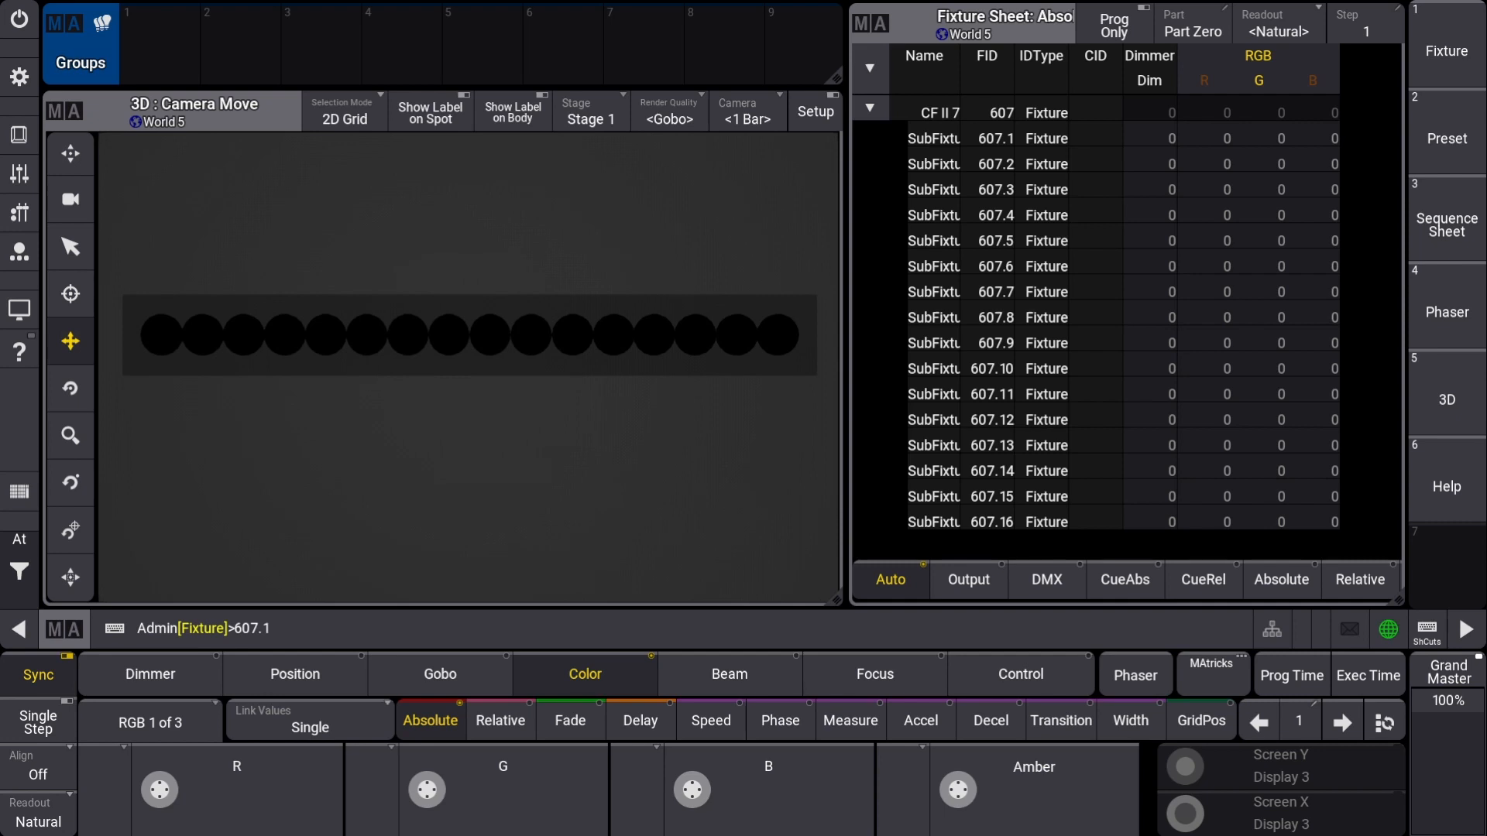
text(Thru 8)
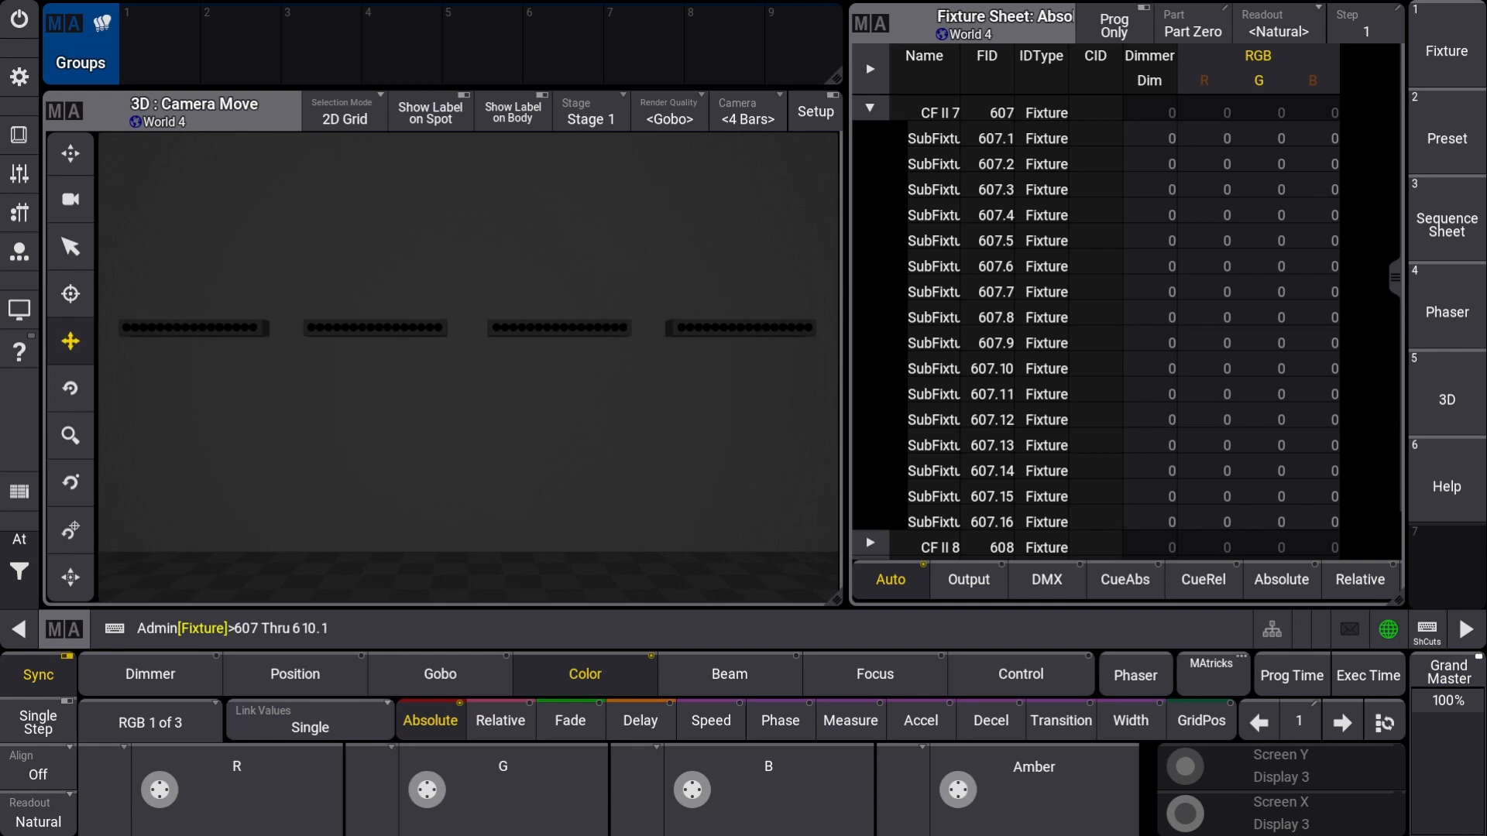
Finish the selection with 'Thru 8' and choose group pool slot 1 for storing
text(Thru 8)
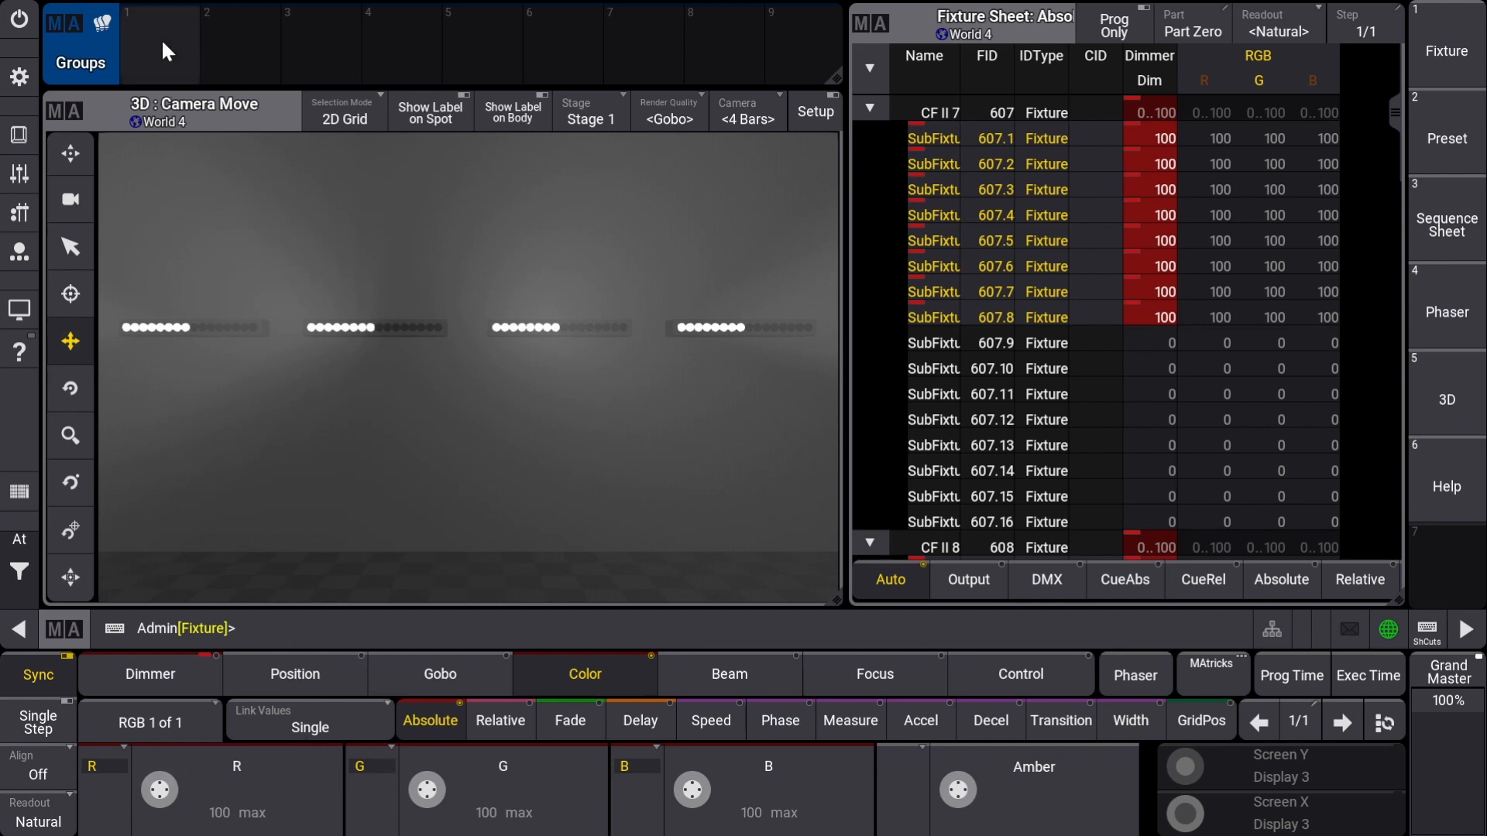
click(81, 42)
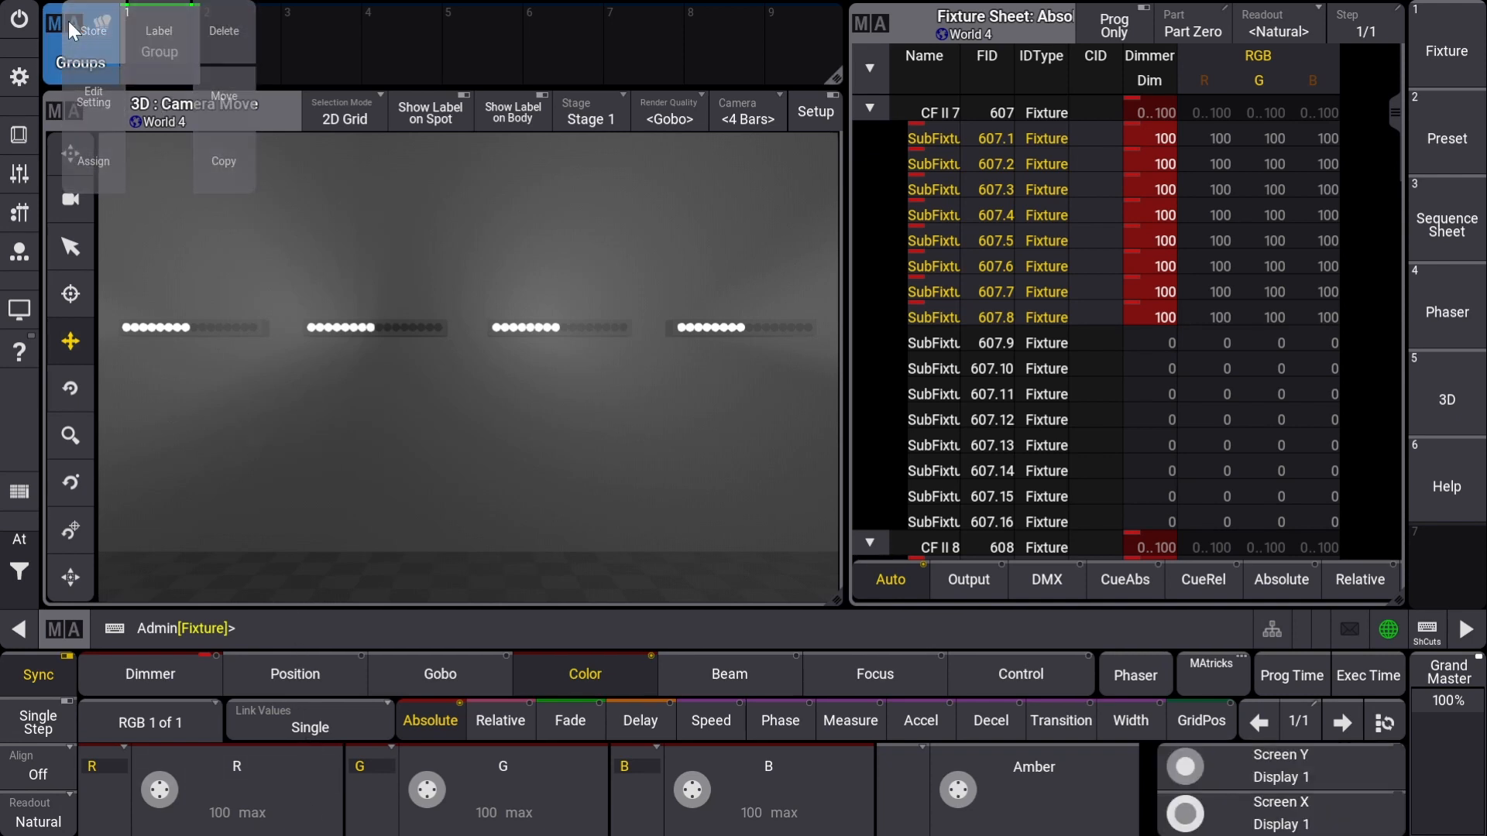